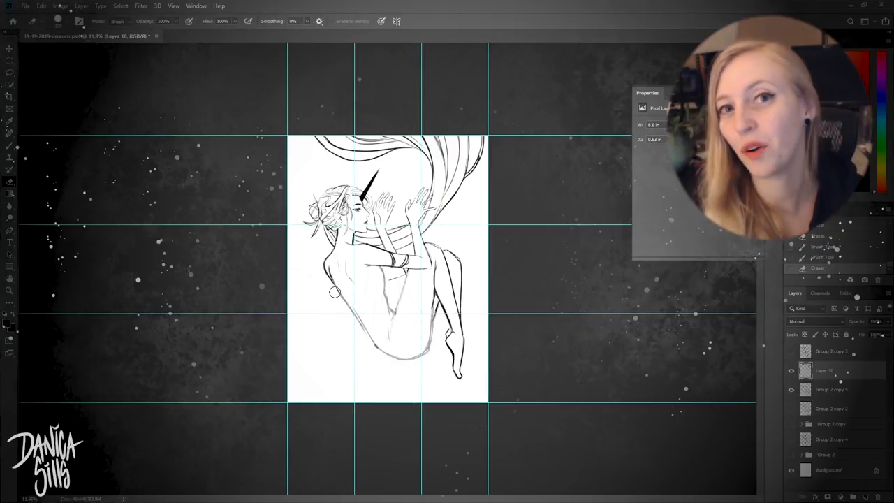
Brush in flowing drapery lines over the floating woman's figure.
left_click_drag(334, 292, 367, 341)
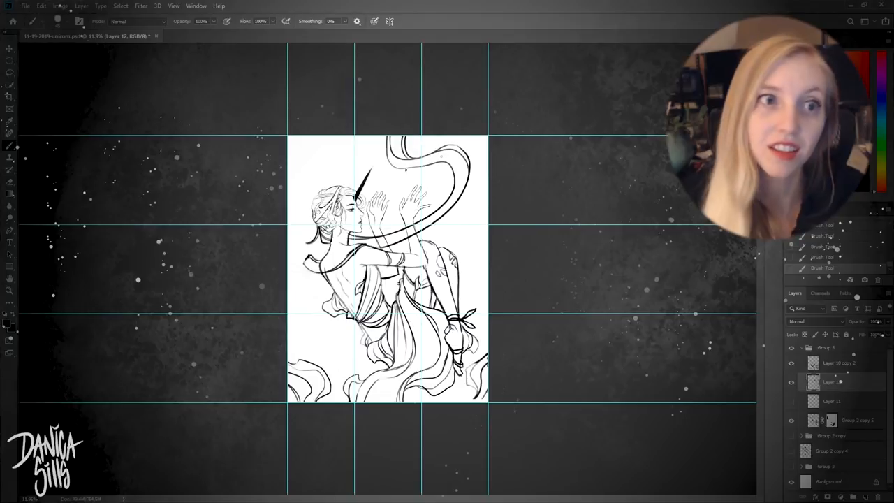
mouse_move(452, 43)
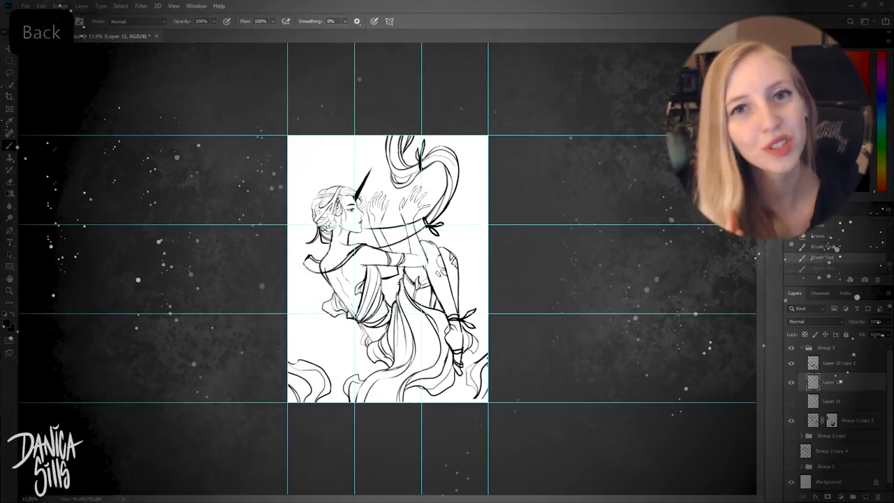
Pick a tool from the toolbar to start extending the fabric sketch.
left_click(9, 133)
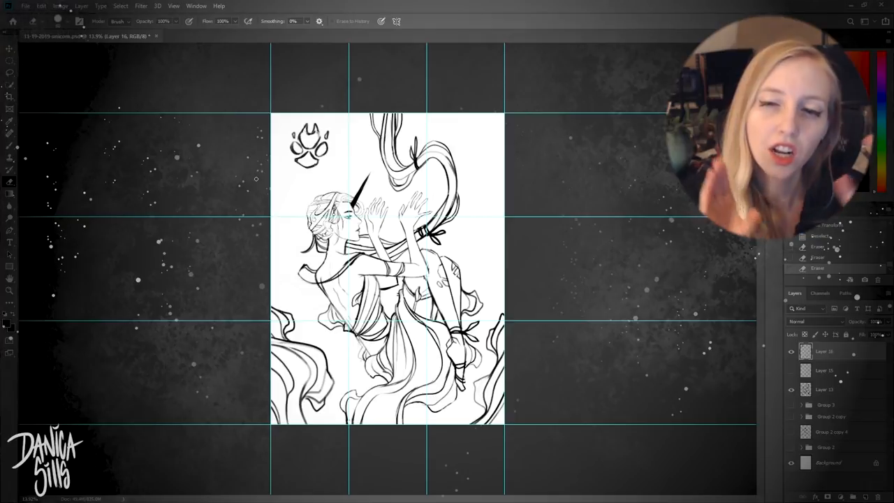
Free Transform the lotus, tilting it top-left and rotating a copy beside the knee.
left_click(10, 146)
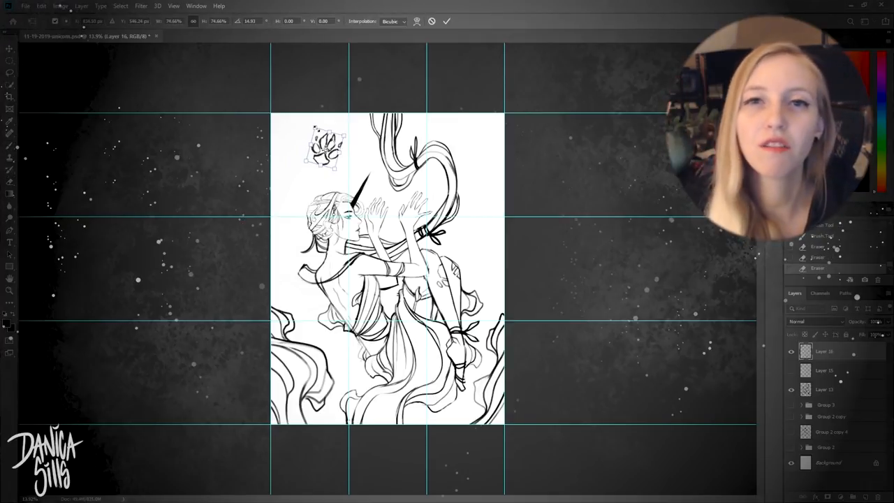
left_click_drag(325, 146, 273, 241)
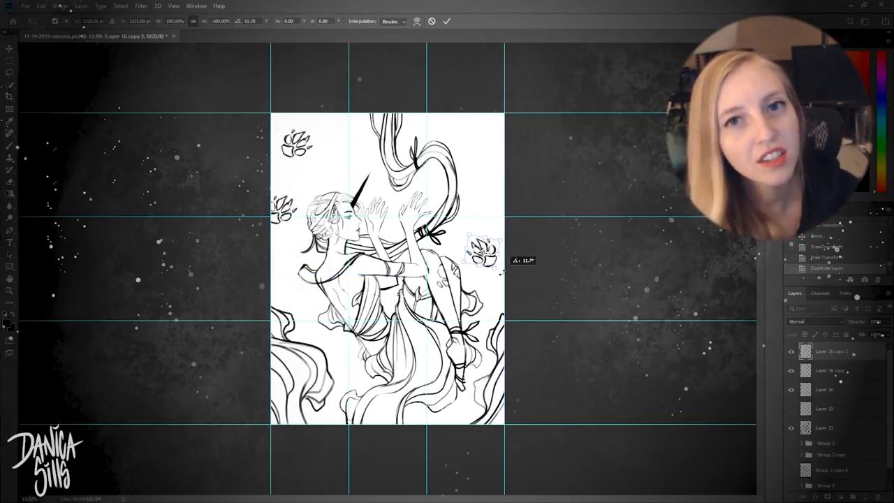
left_click_drag(479, 248, 478, 157)
type("foot prints")
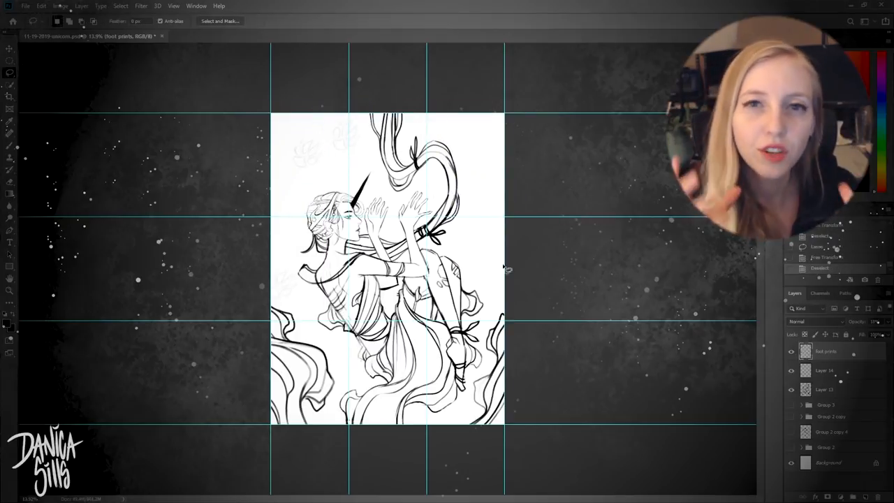
Lasso a lotus near the head and cut it onto its own layer.
left_click(9, 145)
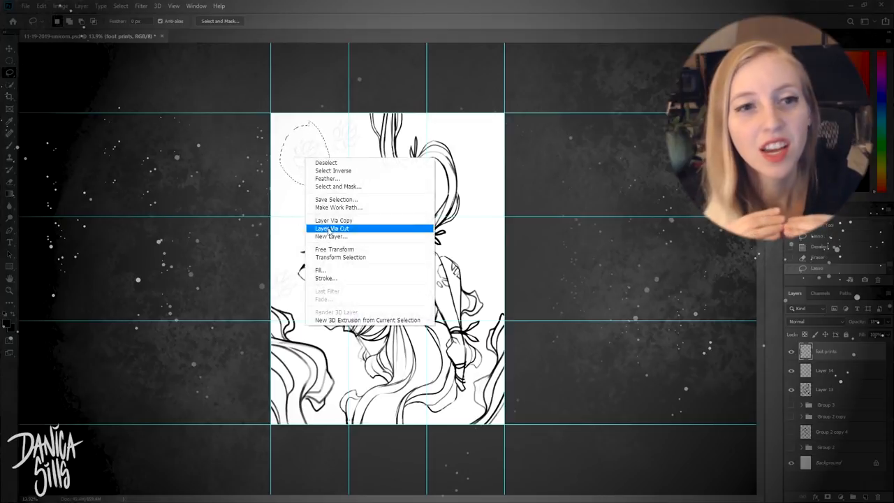
left_click(331, 229)
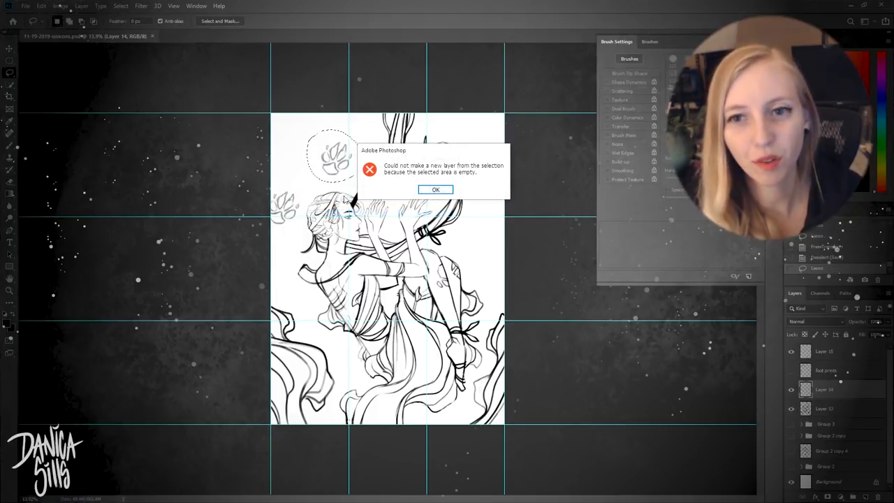
Dismiss the empty-selection warning and move the copied lotus up near the head.
left_click(436, 190)
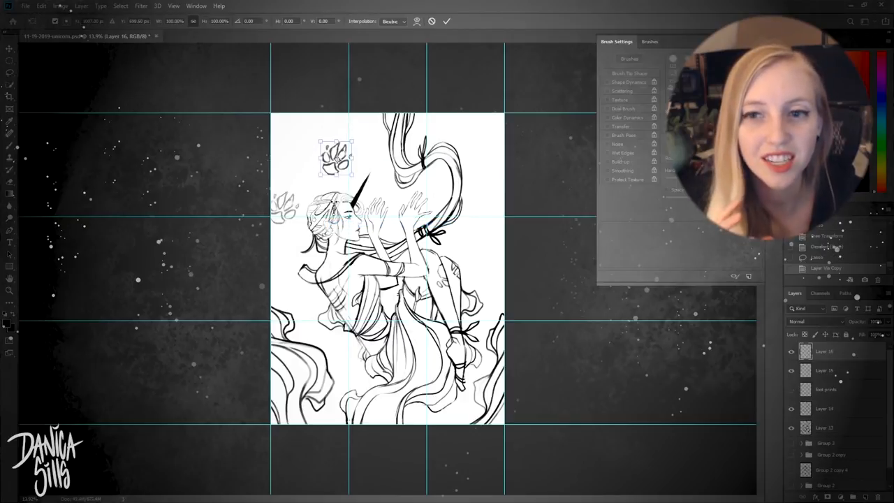
left_click_drag(336, 155, 468, 133)
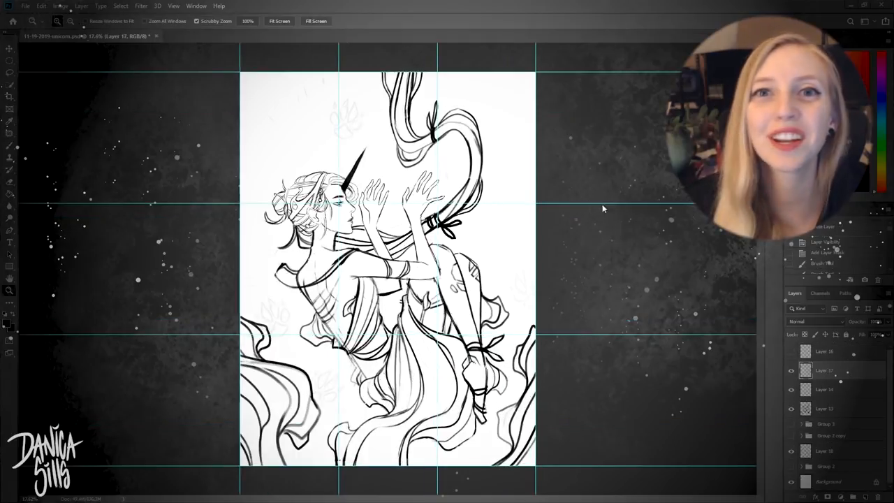
mouse_move(643, 199)
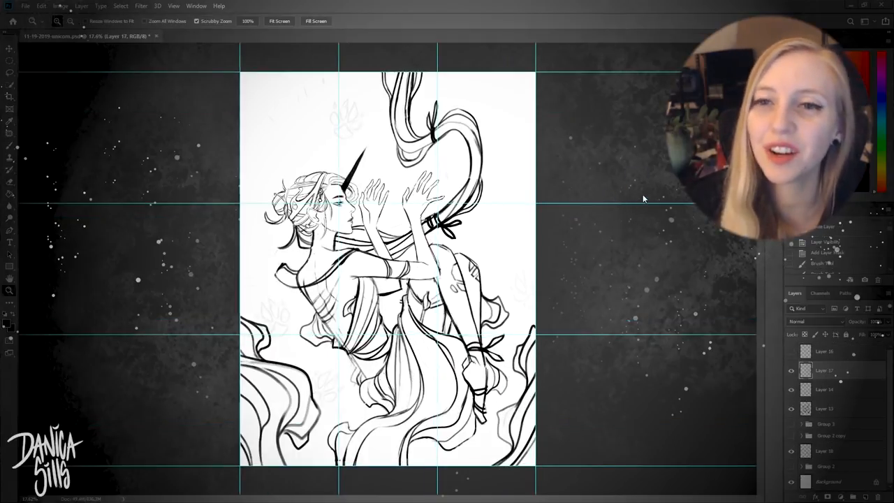
mouse_move(655, 424)
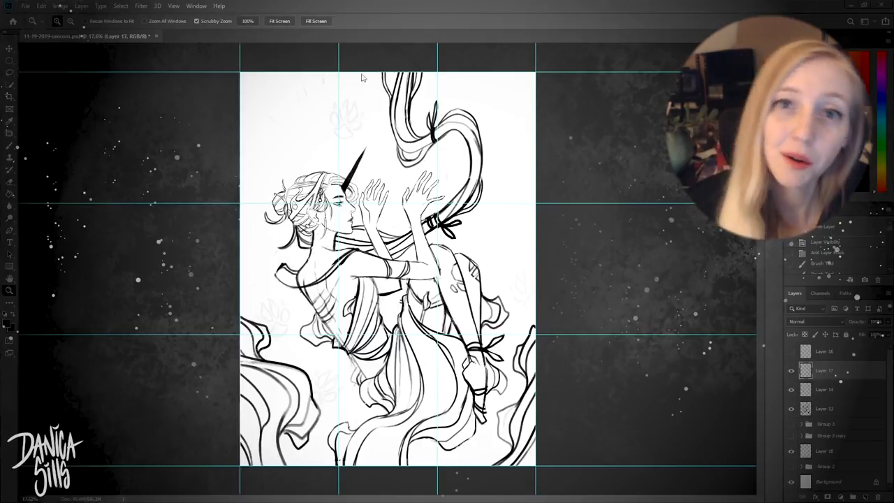
Open View > New Guide Layout.
left_click(174, 6)
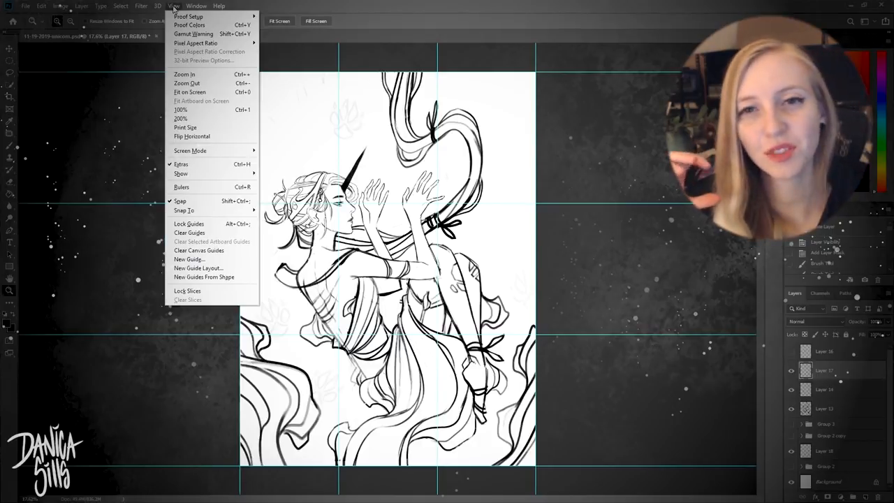
mouse_move(189, 223)
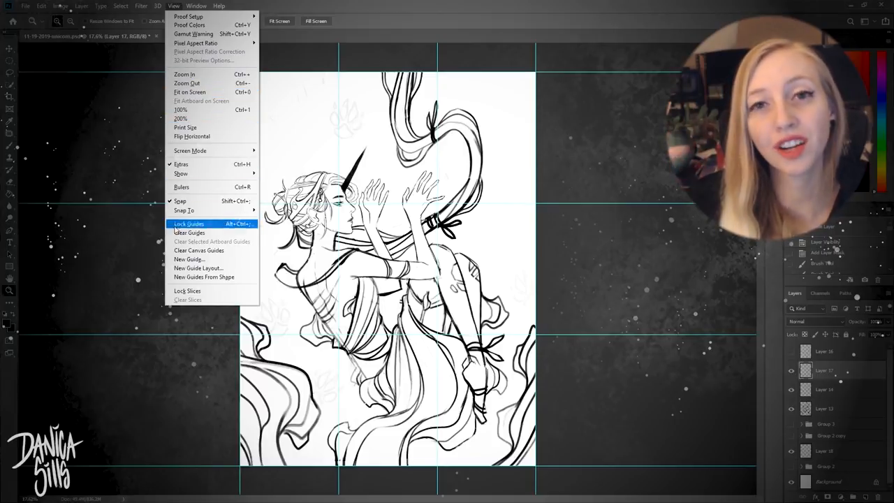
left_click(198, 267)
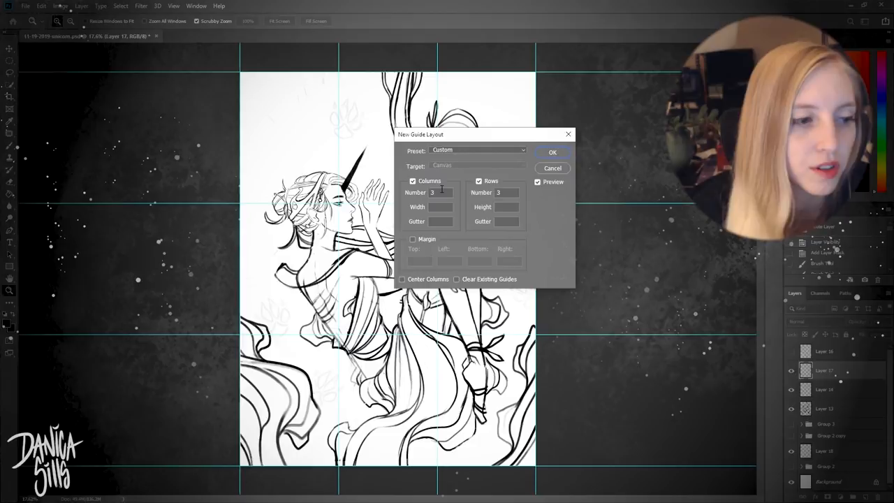
Enter 3 columns and 3 rows in the New Guide Layout dialog.
left_click(506, 192)
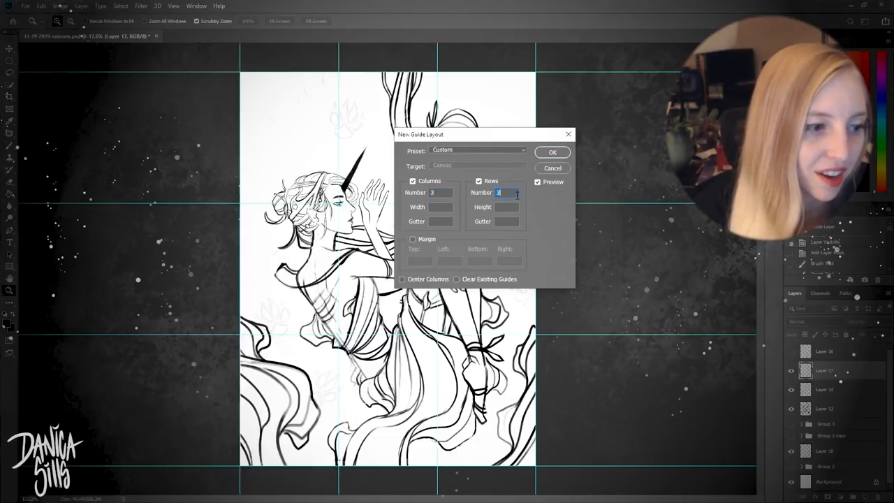
left_click(552, 151)
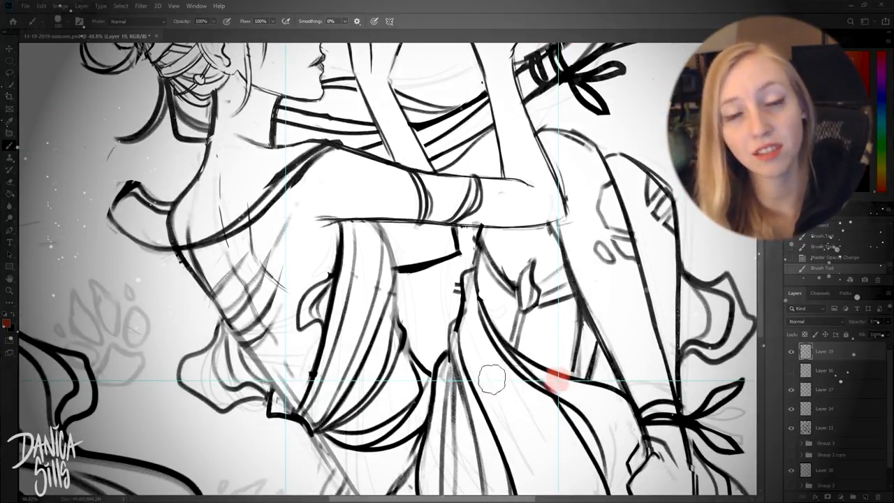
Paint a red focal-point mark where the thirds guides cross.
left_click_drag(493, 379, 283, 379)
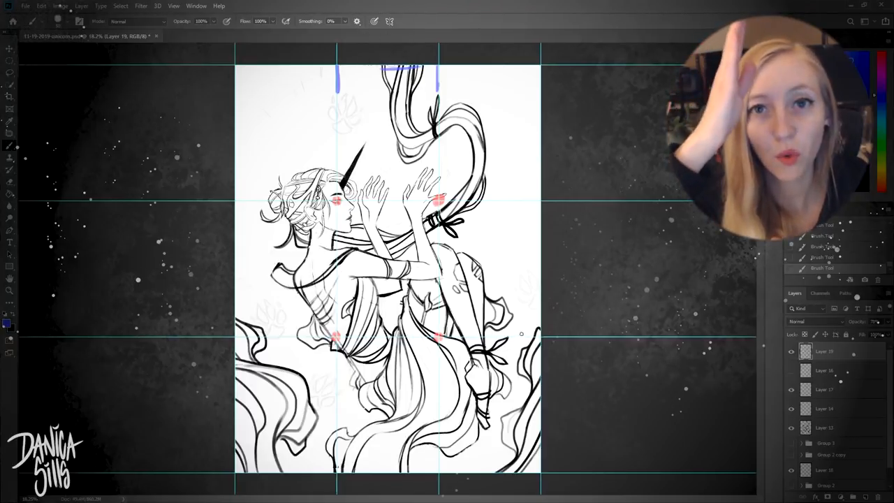
Paint a blue vertical frame-break stroke along the right canvas edge.
left_click_drag(522, 334, 525, 465)
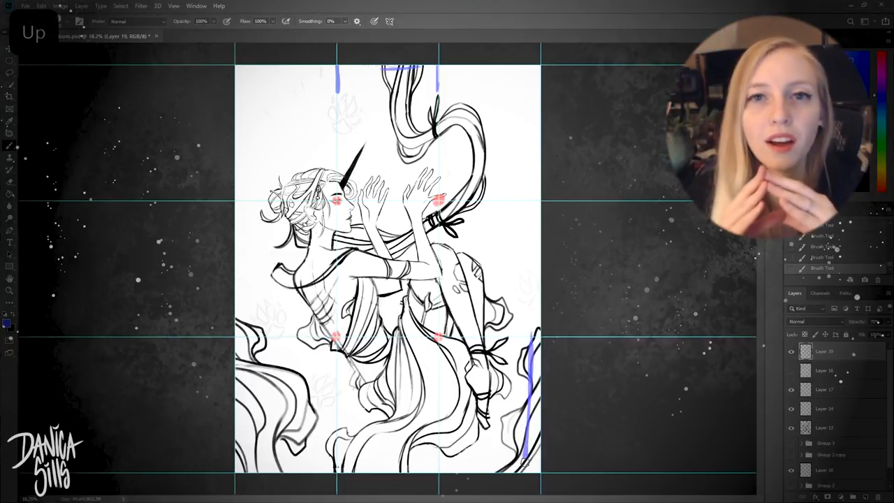